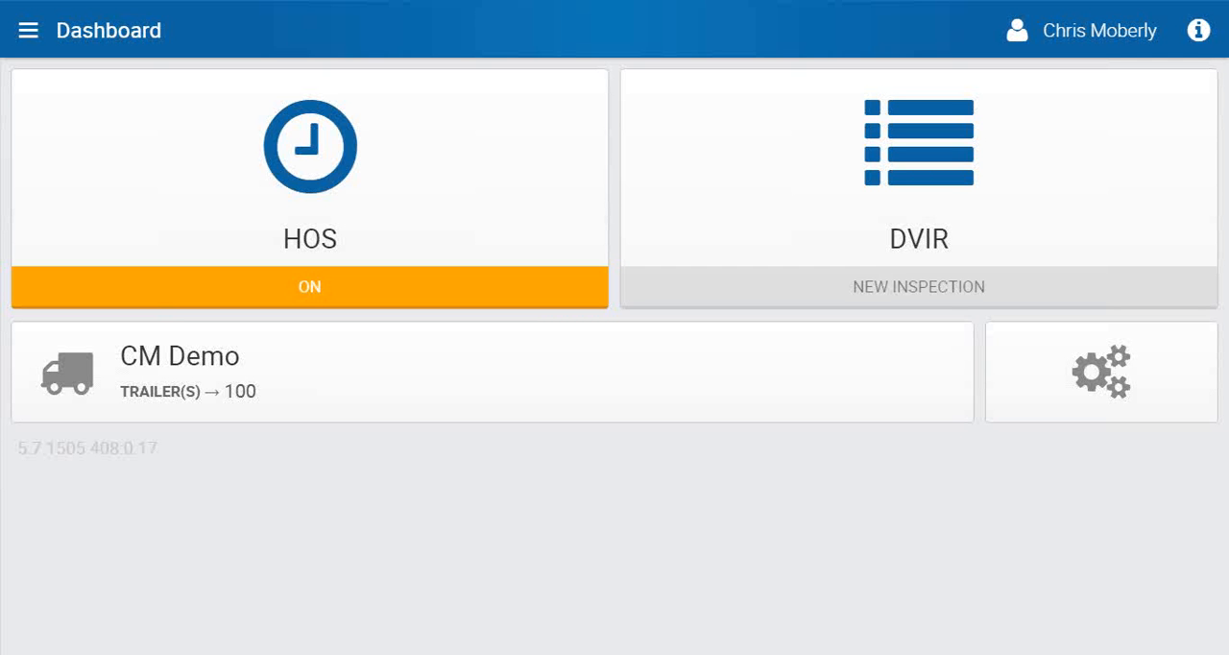
{"action": "mouse_move", "coordinate": [391, 260]}
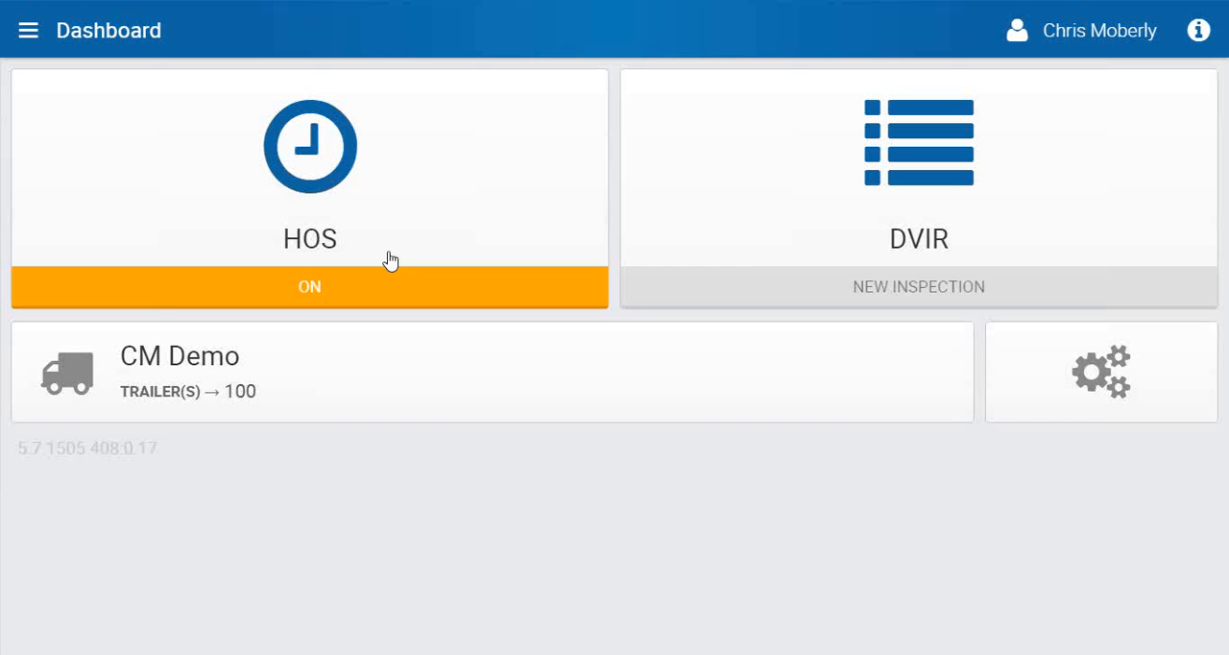
{"action": "mouse_move", "coordinate": [317, 254]}
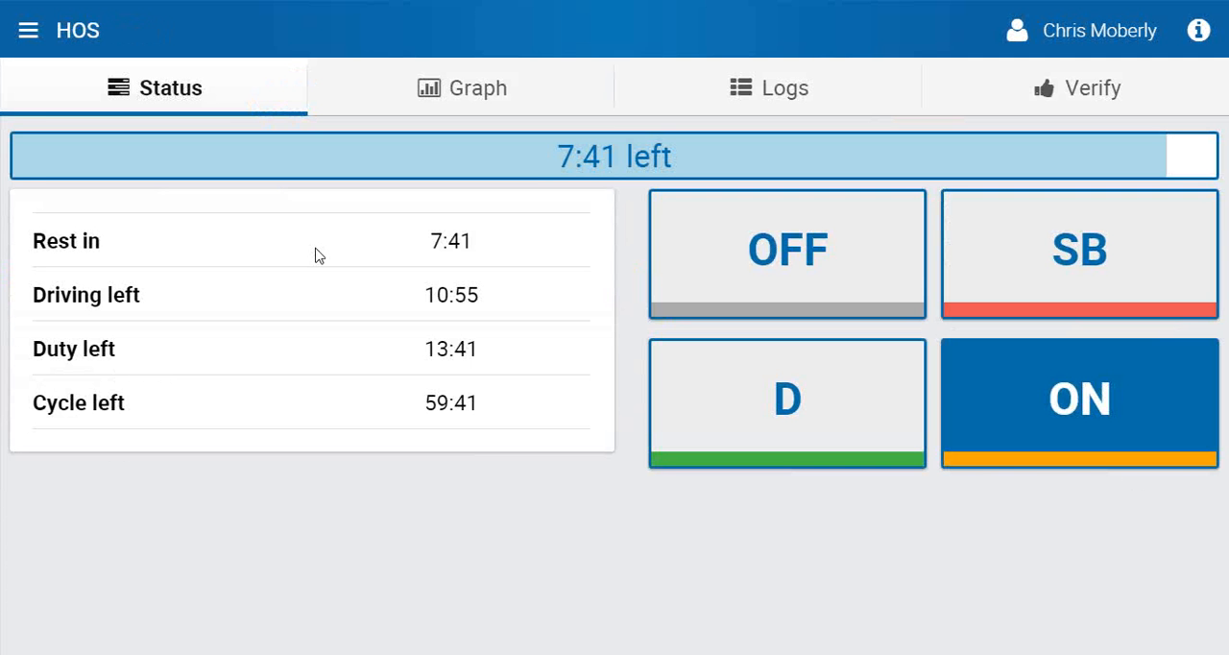
{"action": "mouse_move", "coordinate": [489, 192]}
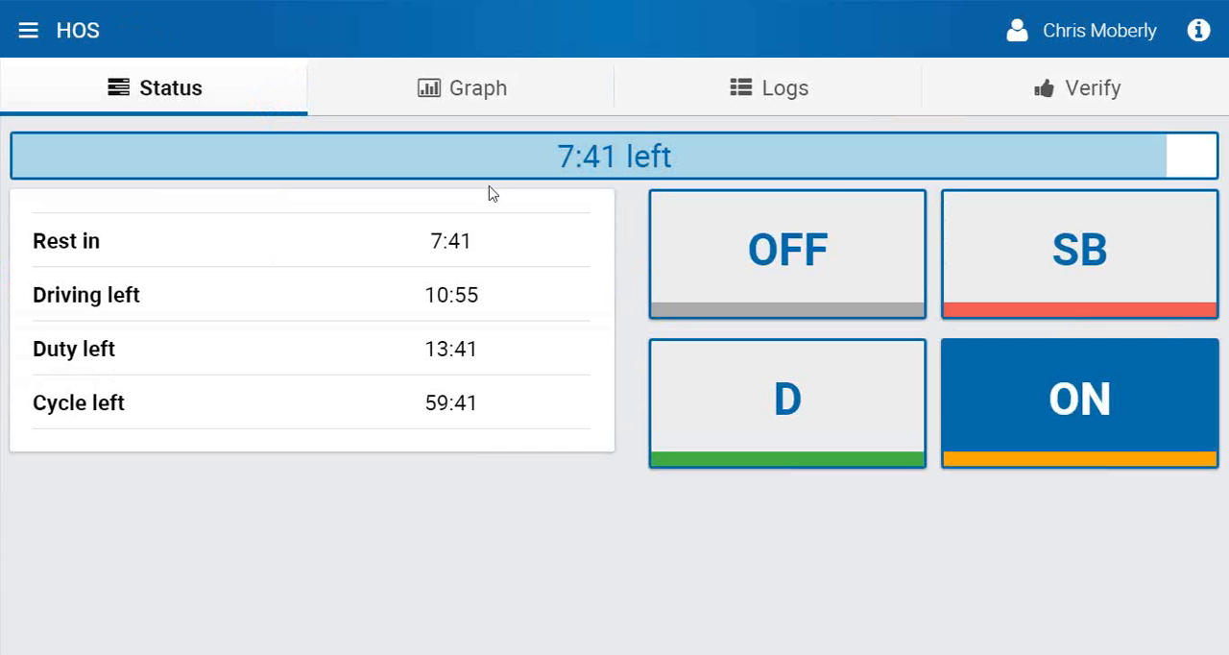
{"action": "mouse_move", "coordinate": [567, 163]}
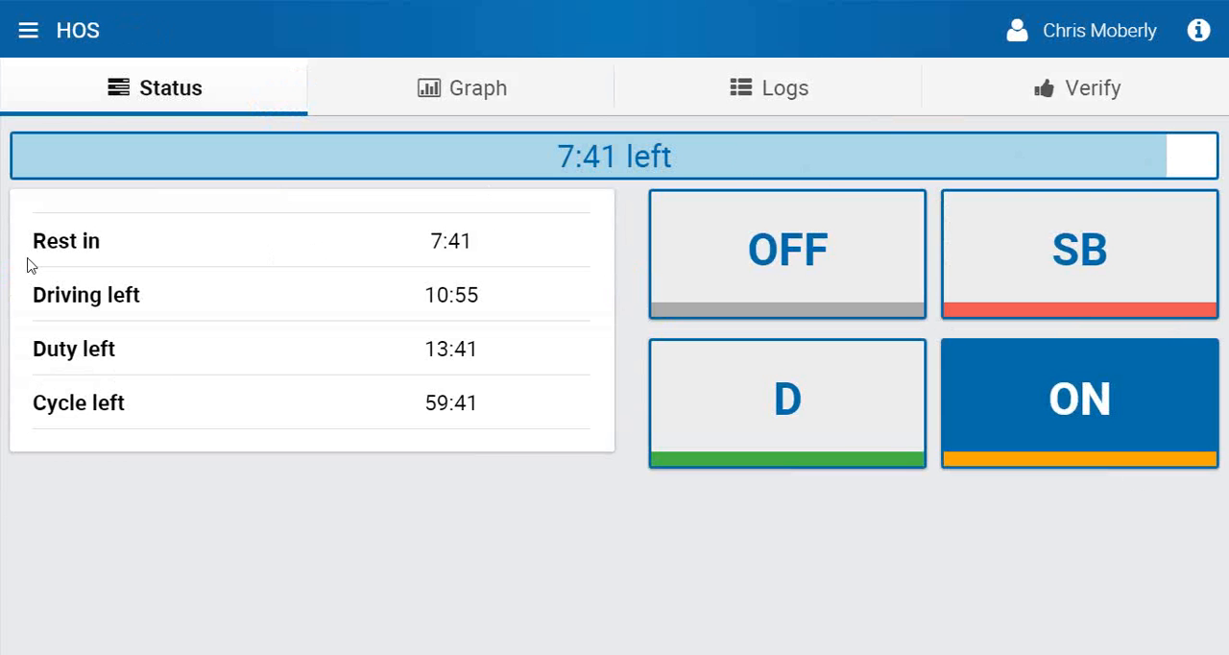
{"action": "mouse_move", "coordinate": [40, 265]}
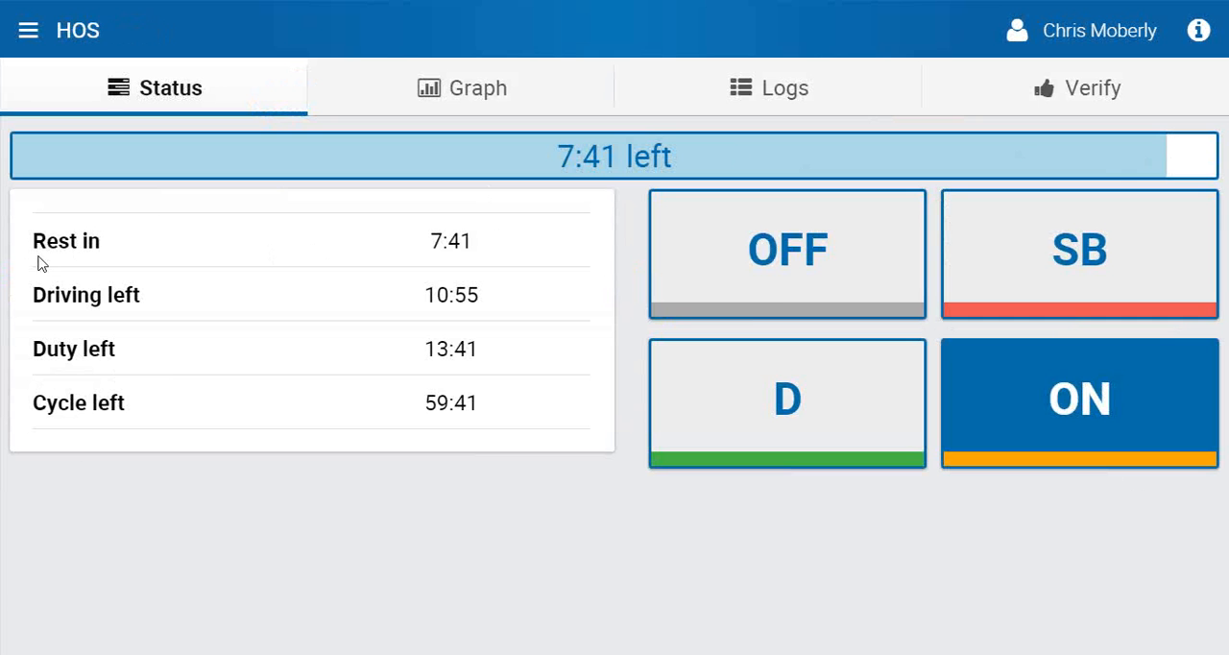
{"action": "mouse_move", "coordinate": [791, 267]}
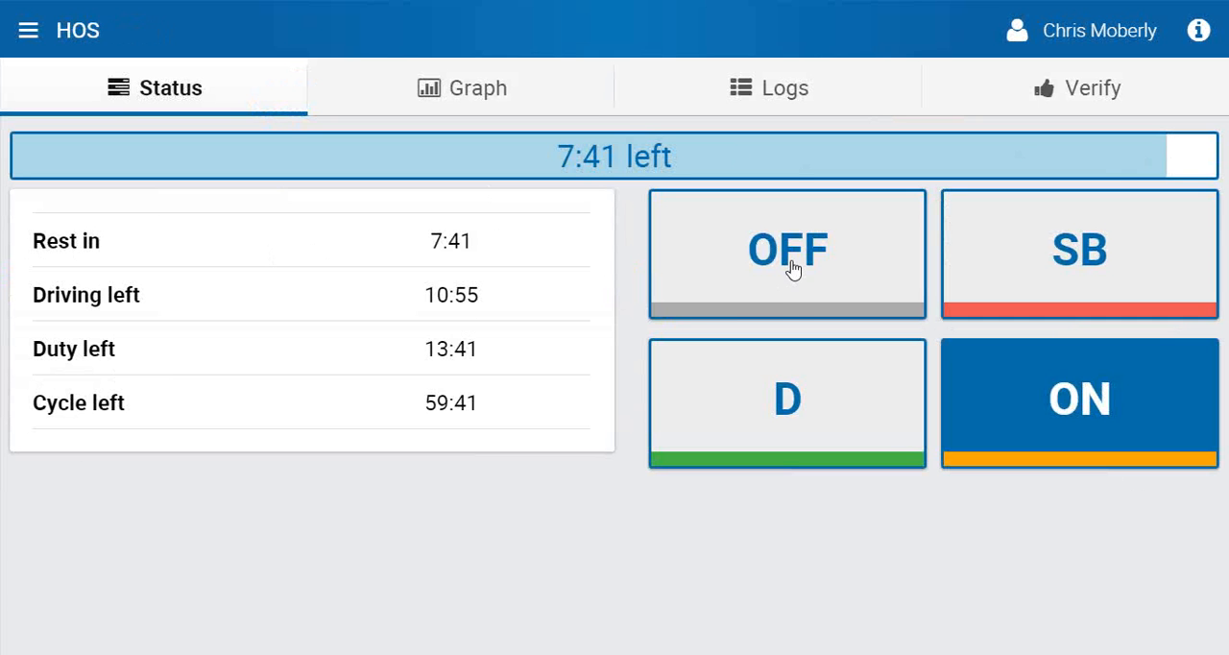
{"action": "left_click", "coordinate": [787, 253]}
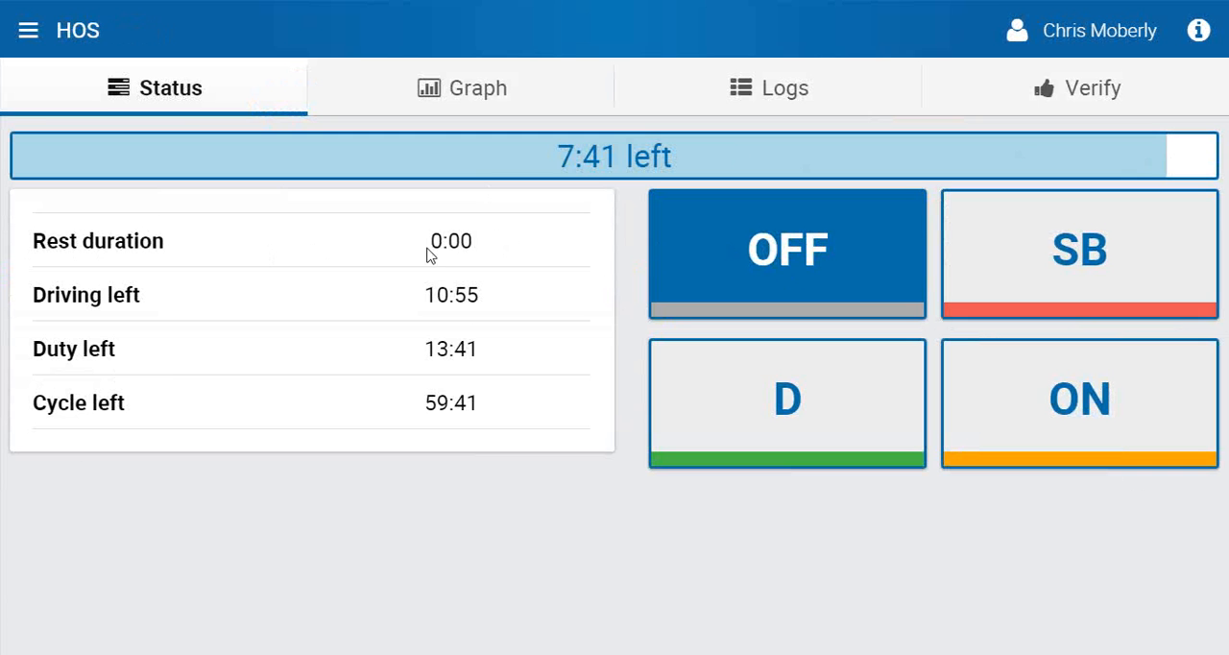
{"action": "mouse_move", "coordinate": [164, 265]}
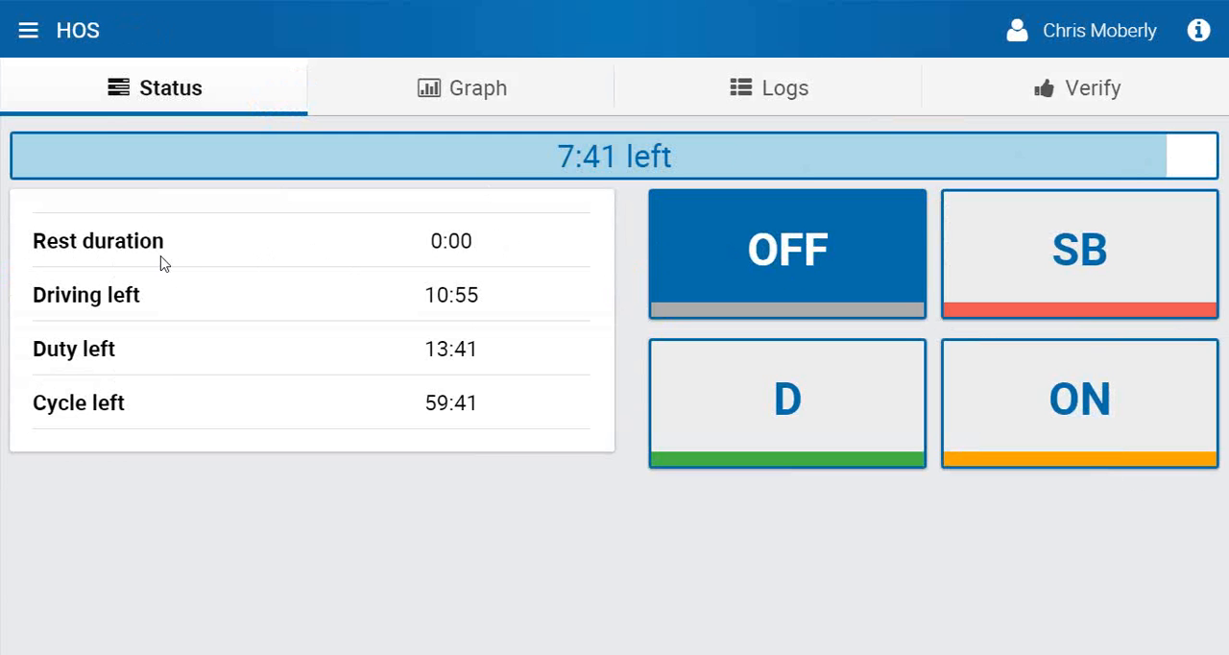
{"action": "mouse_move", "coordinate": [464, 262]}
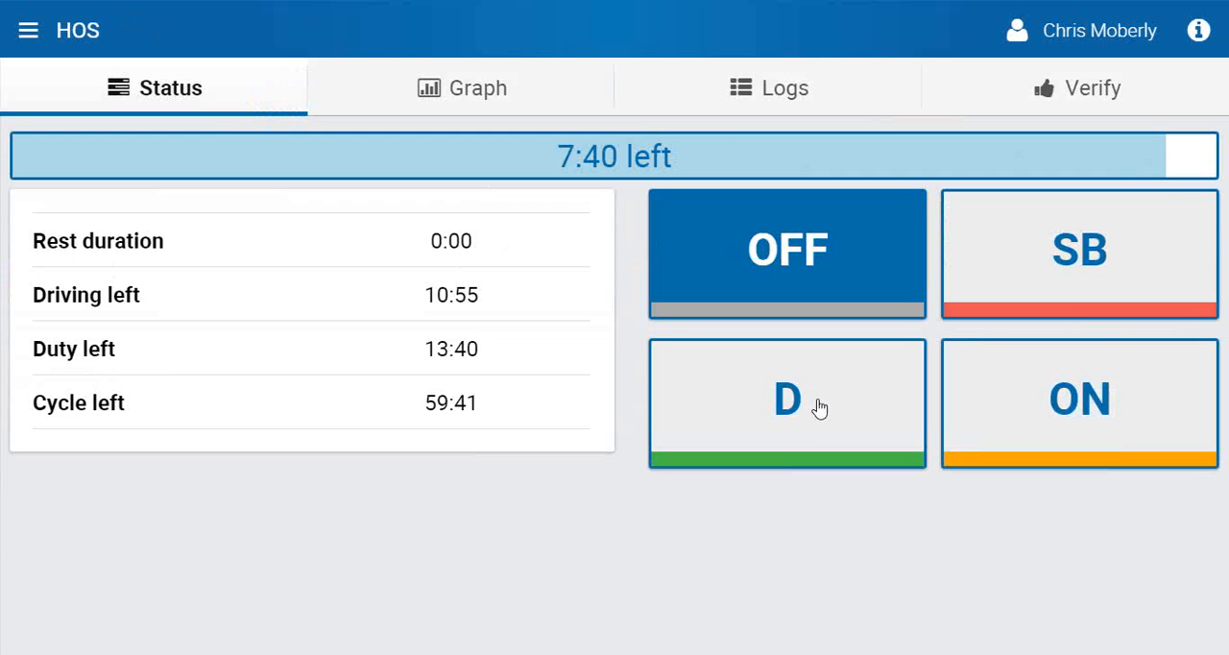
{"action": "mouse_move", "coordinate": [1049, 403]}
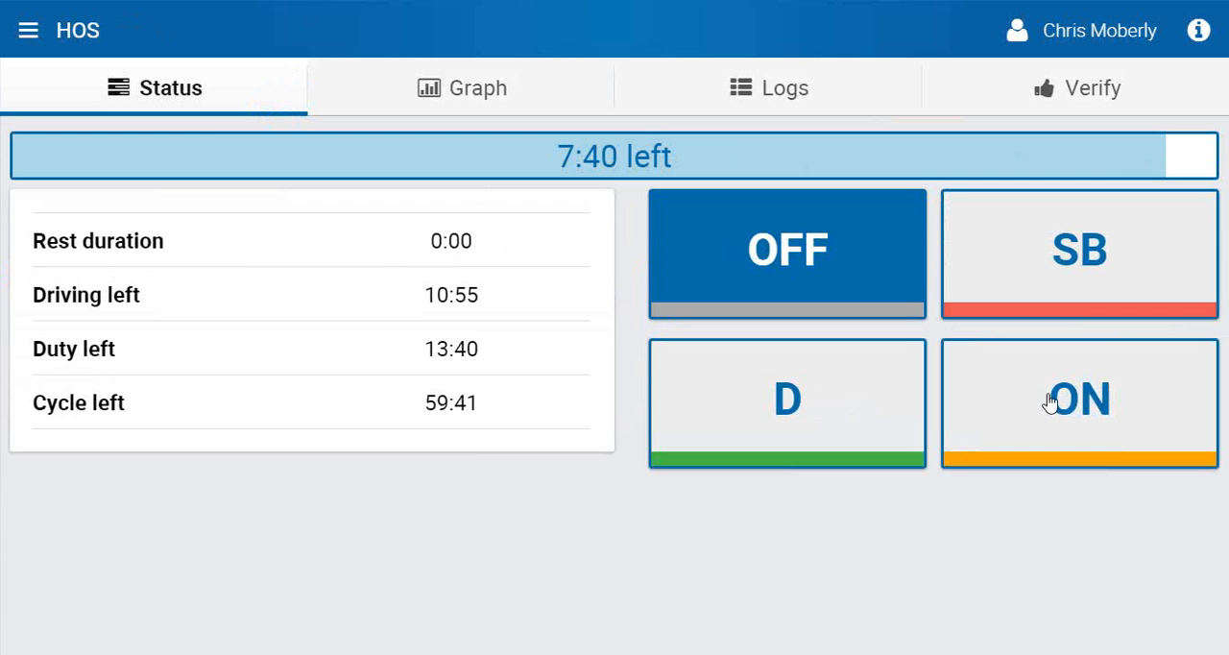
{"action": "mouse_move", "coordinate": [772, 278]}
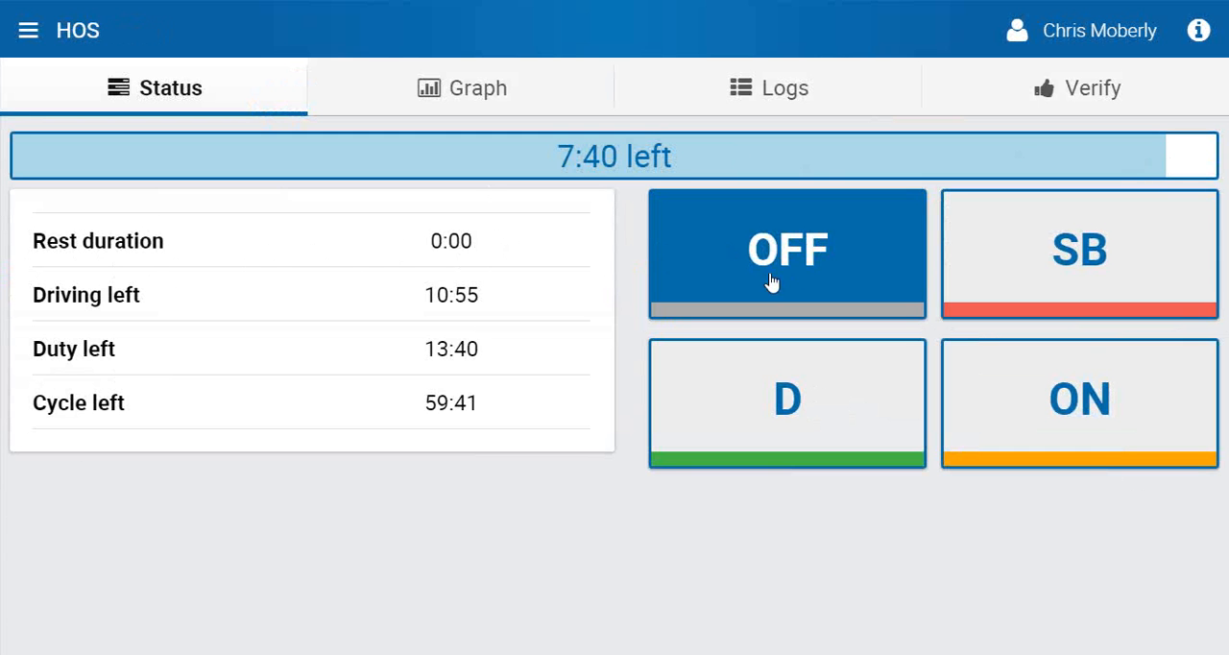
{"action": "mouse_move", "coordinate": [501, 259]}
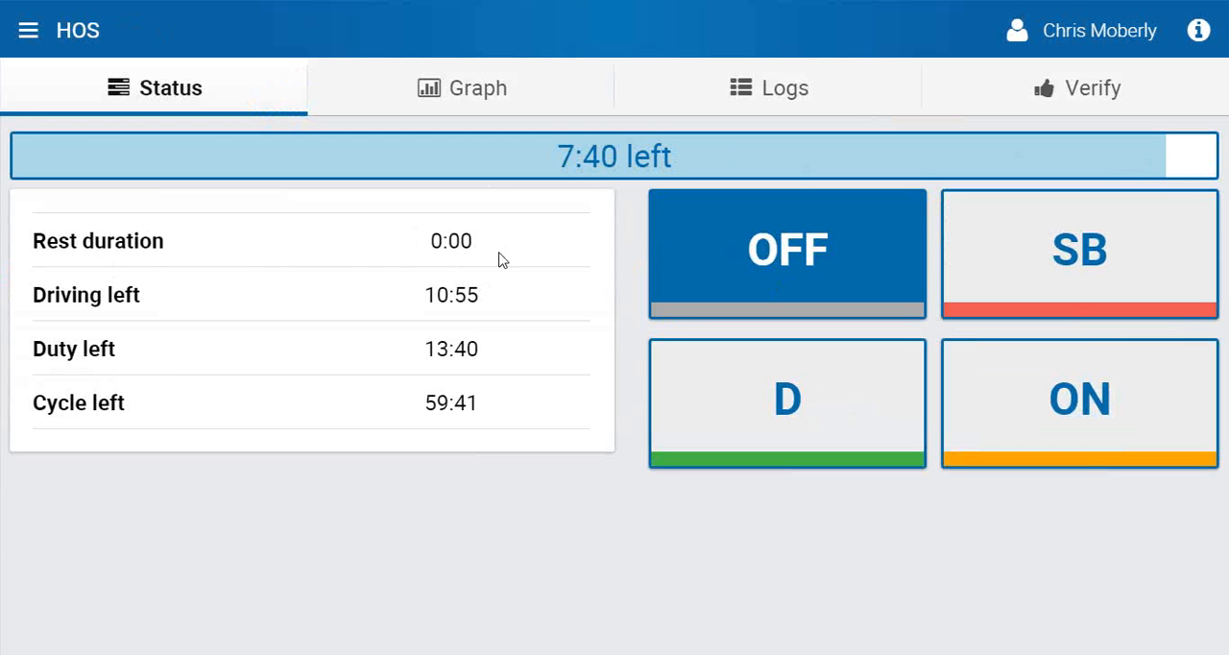